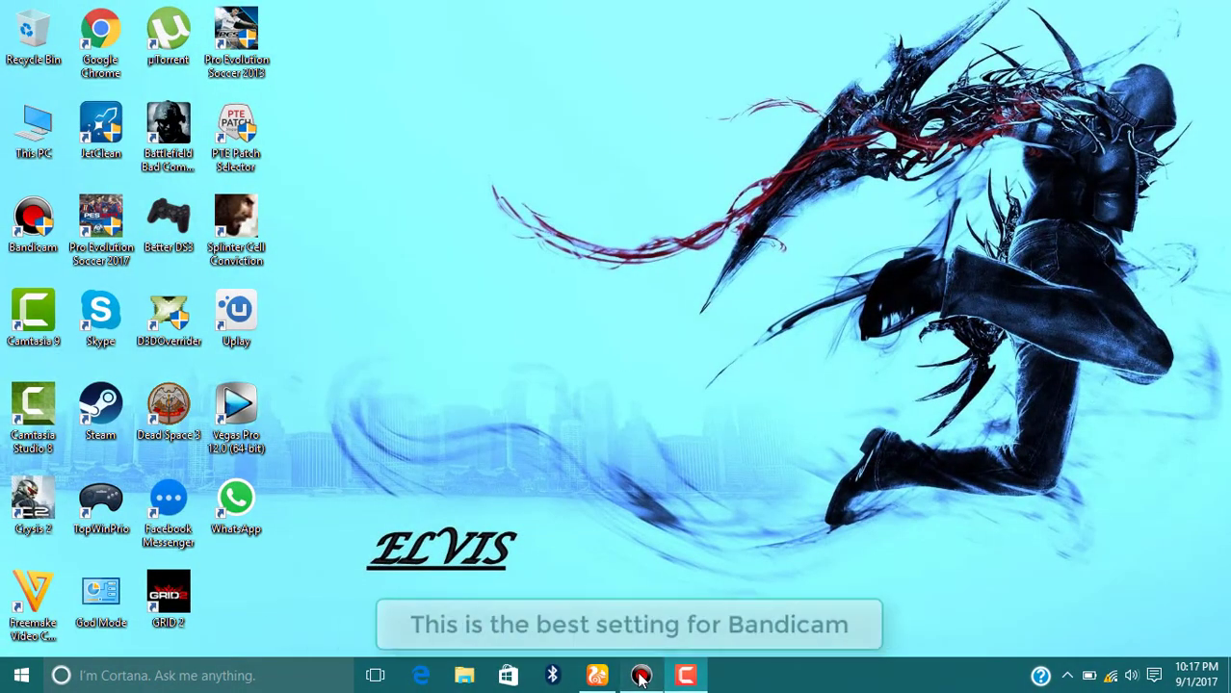
# Bring up Bandicam's main window and its Advanced options.
pyautogui.click(640, 674)
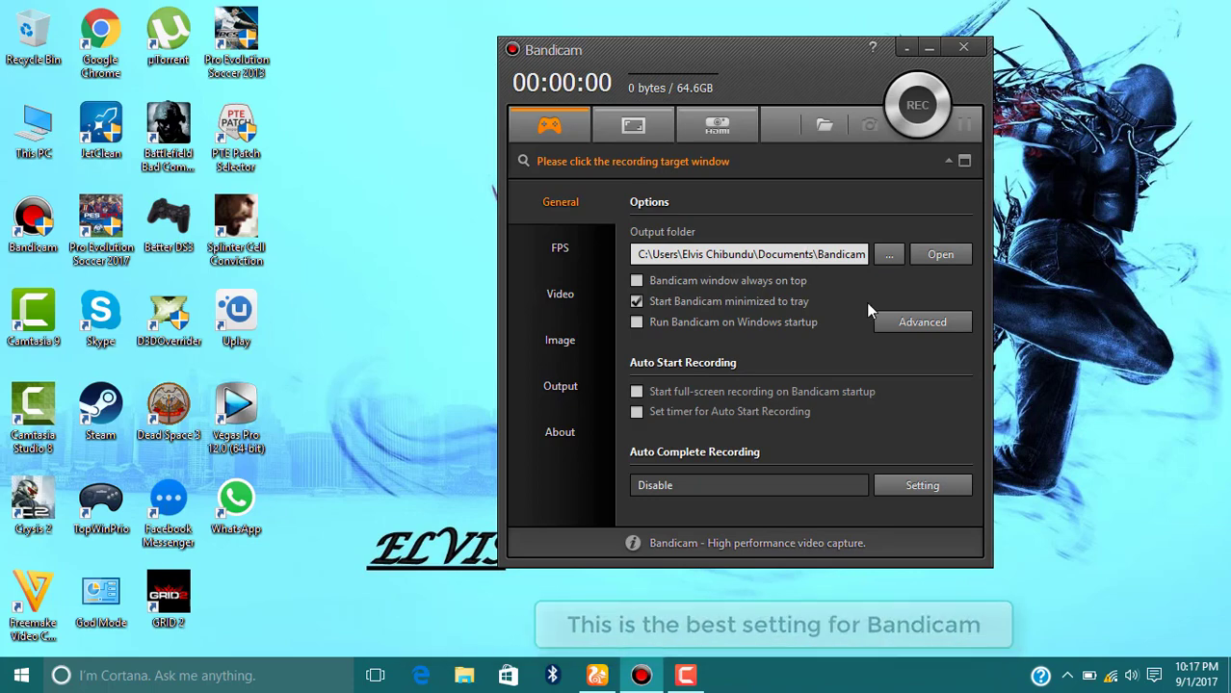
pyautogui.click(921, 322)
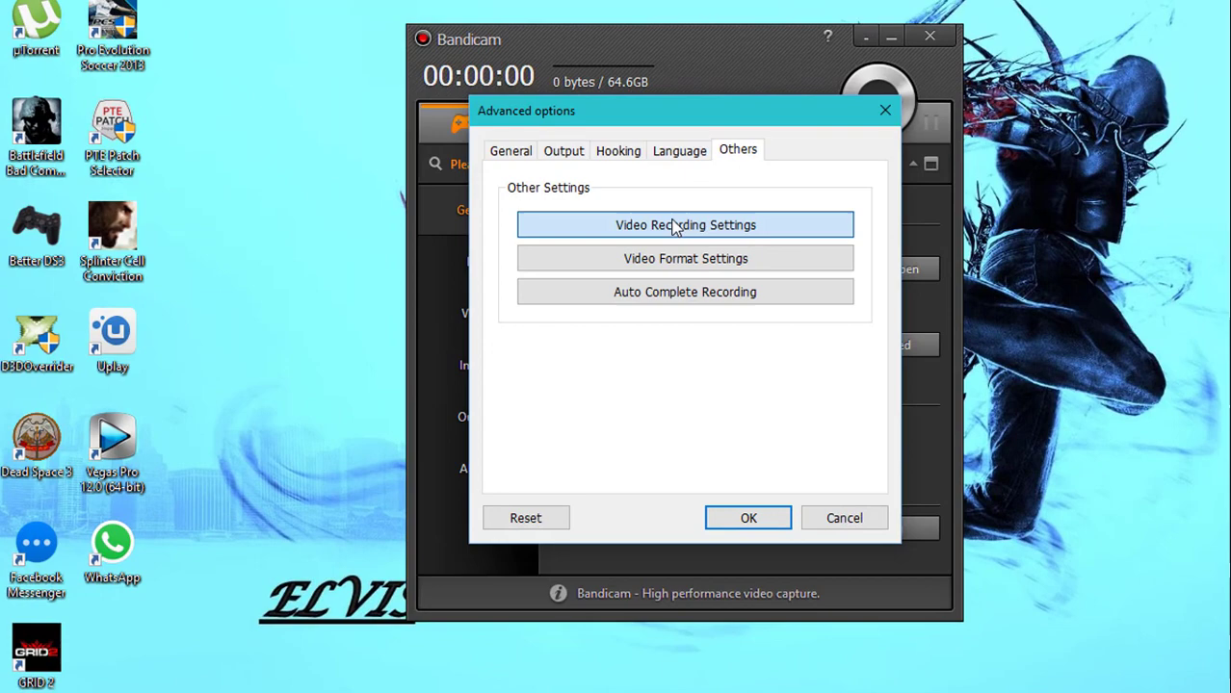
# Review the recording settings' Logo, Effects and Options sections, ending on recording priority.
pyautogui.click(686, 223)
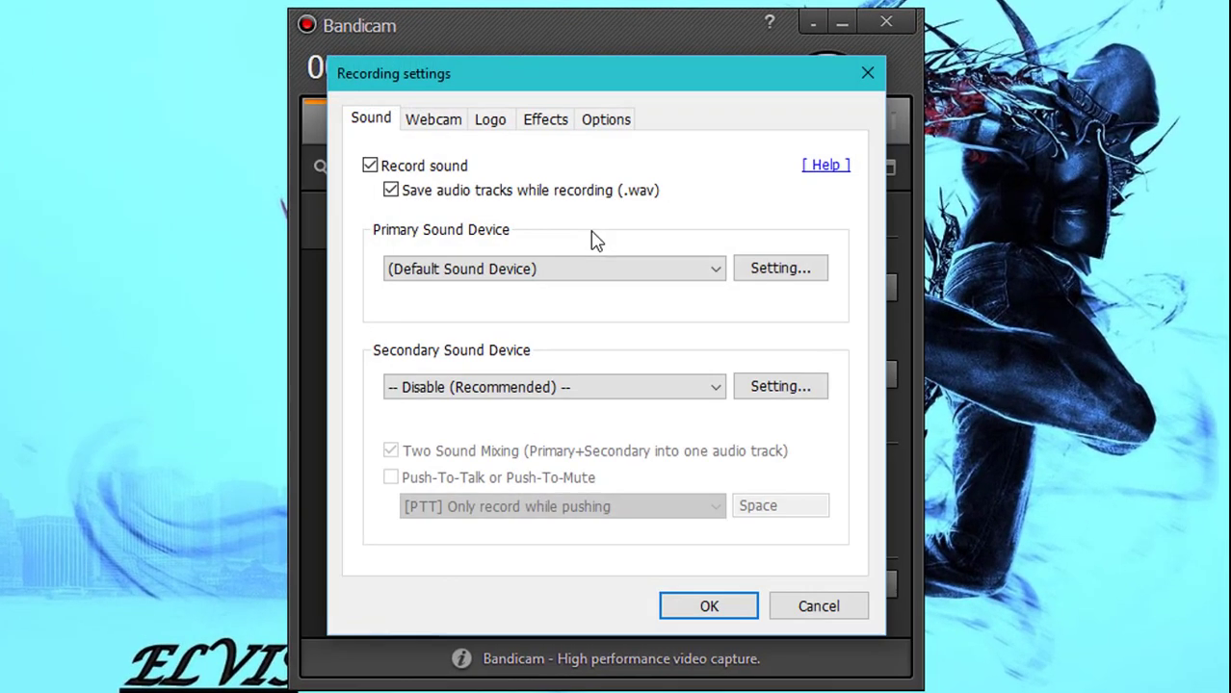
pyautogui.moveTo(663, 224)
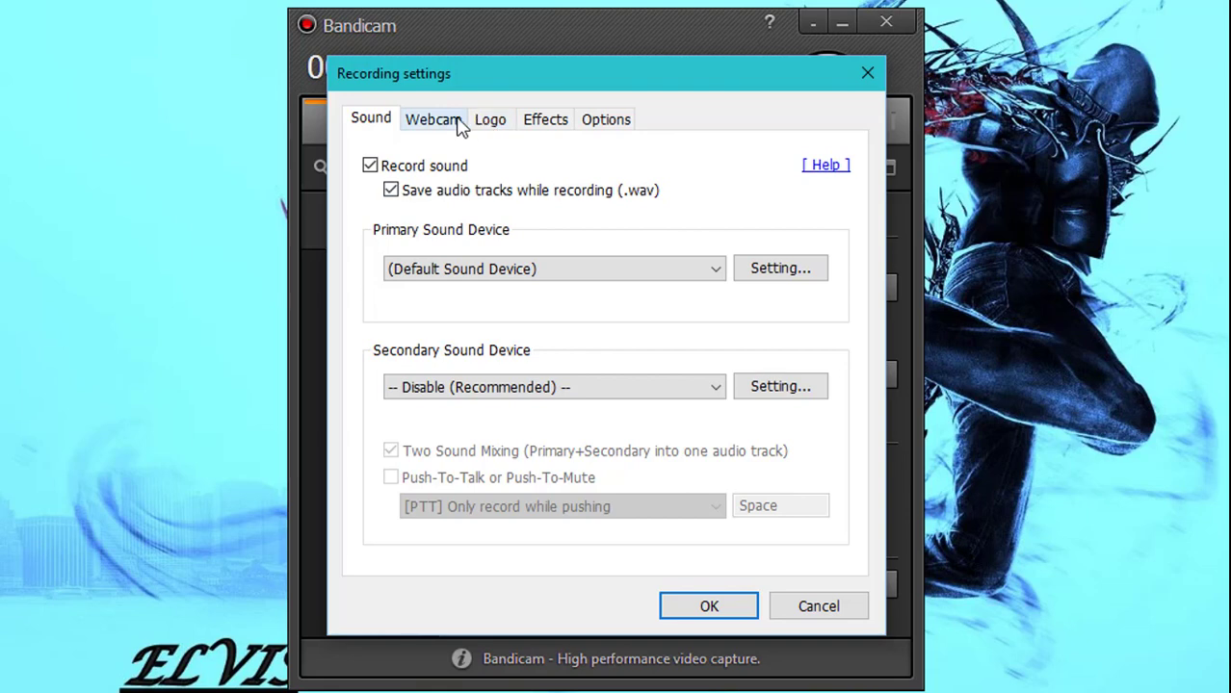
pyautogui.click(489, 119)
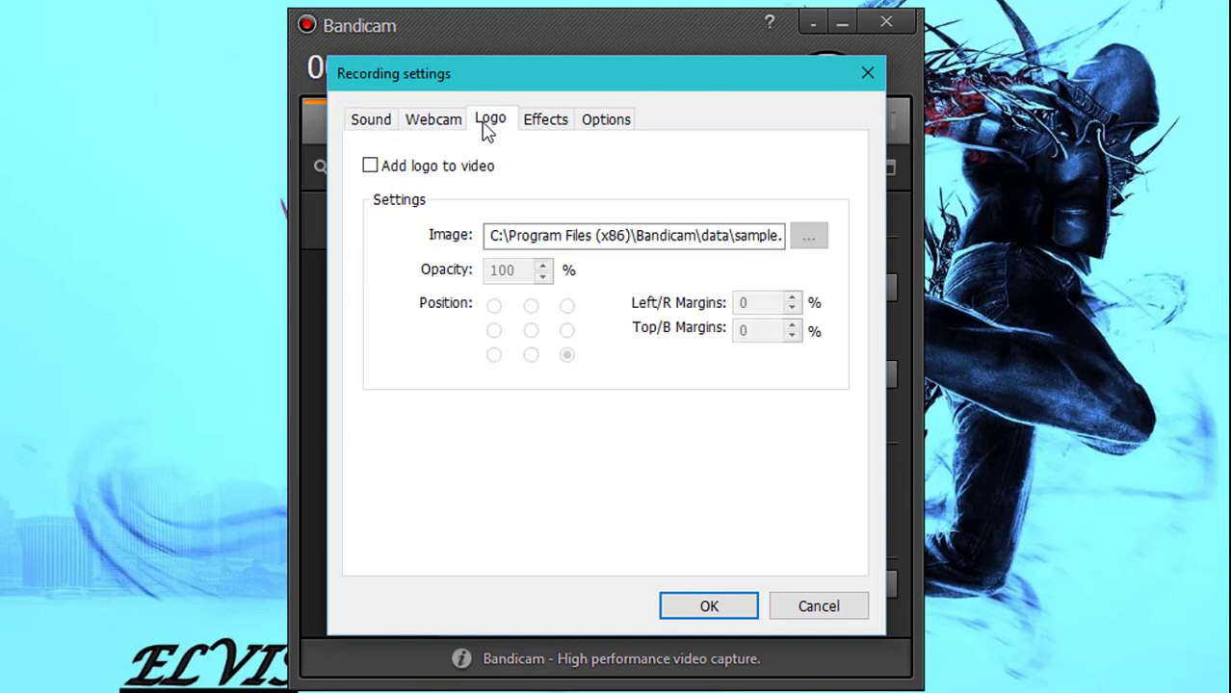
pyautogui.click(545, 119)
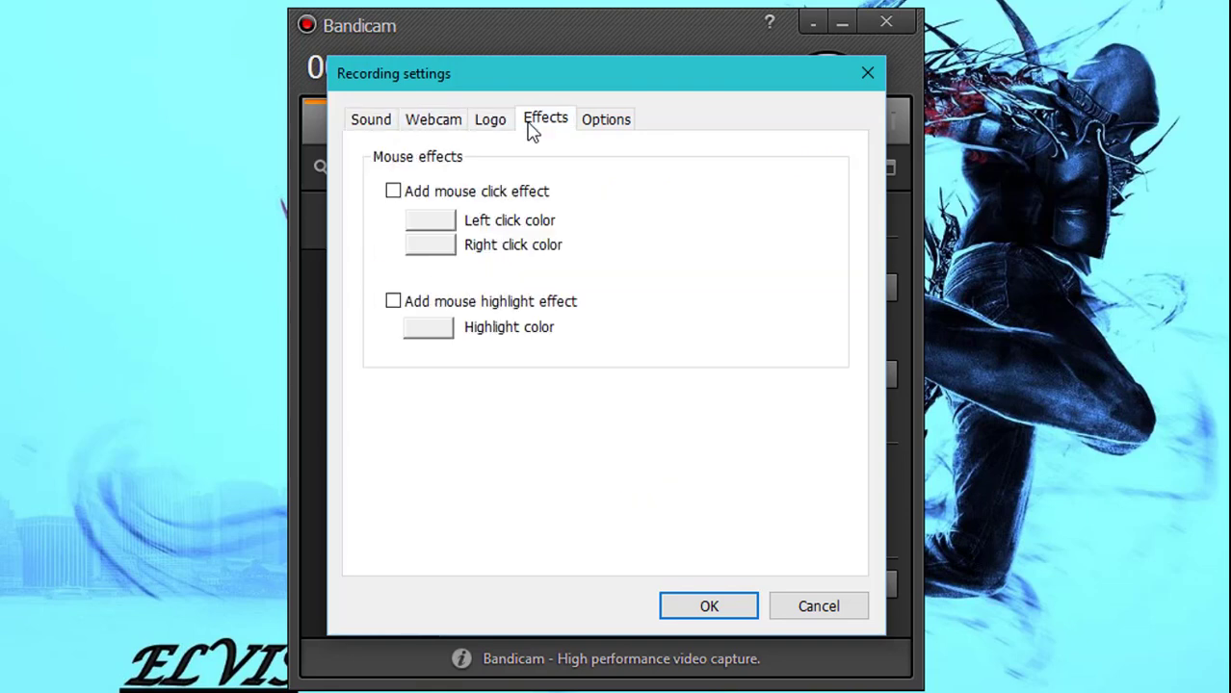
pyautogui.click(605, 120)
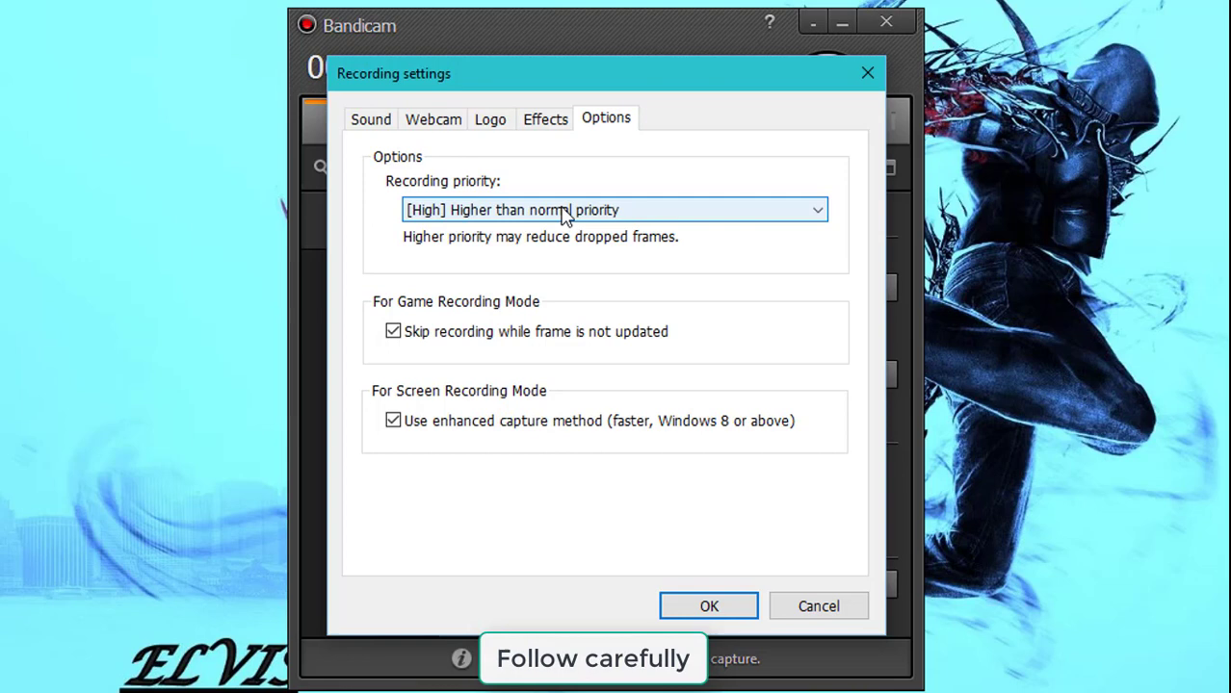
# Leave recording priority at [High] Higher than normal and close the recording settings.
pyautogui.click(612, 210)
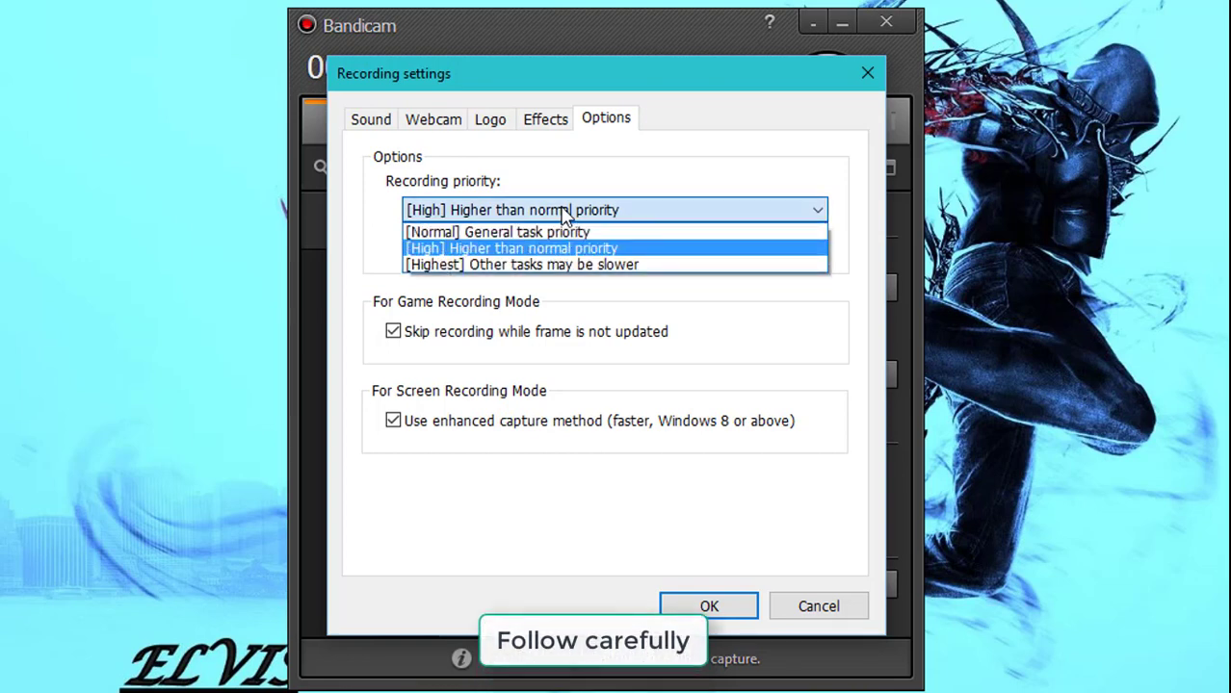
pyautogui.click(510, 248)
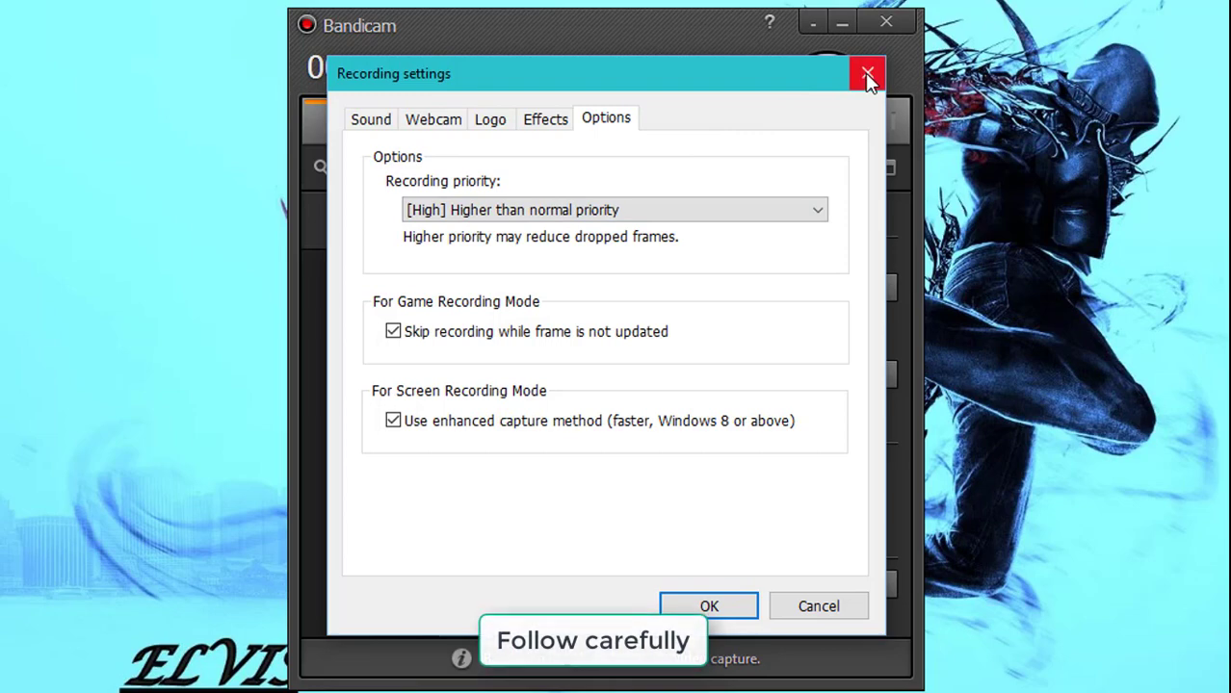
pyautogui.click(867, 73)
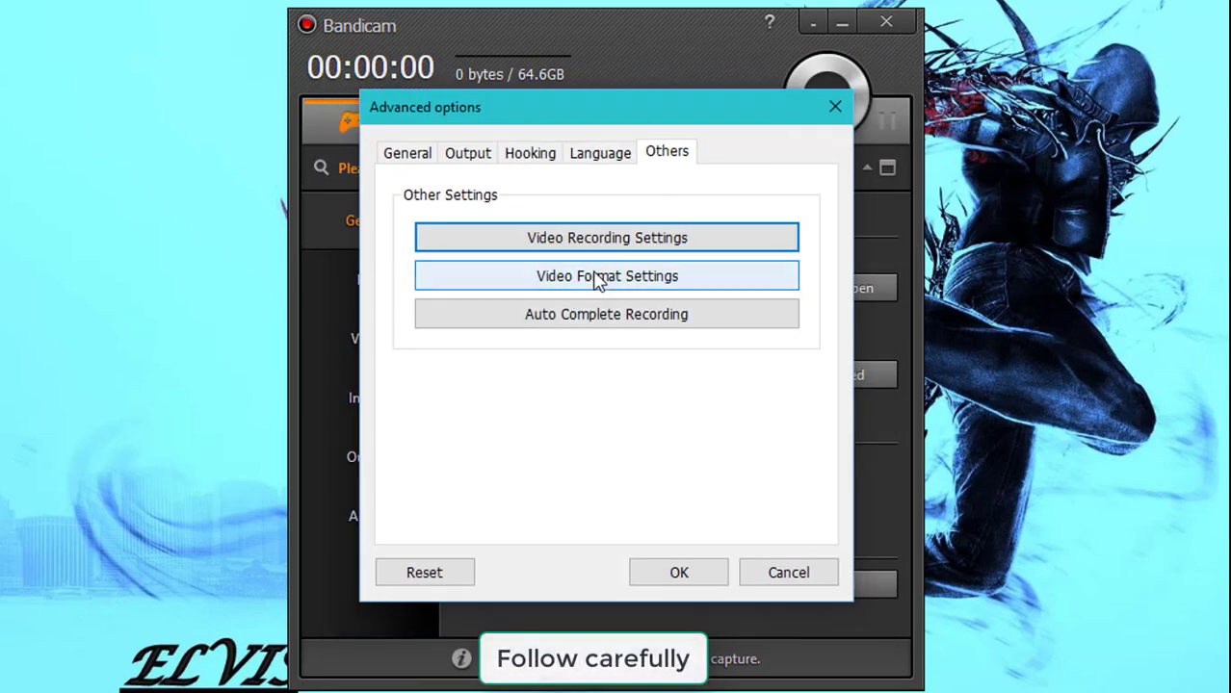
# Confirm the video format as AVI, 60 FPS, Motion JPEG codec with PCM audio.
pyautogui.click(607, 277)
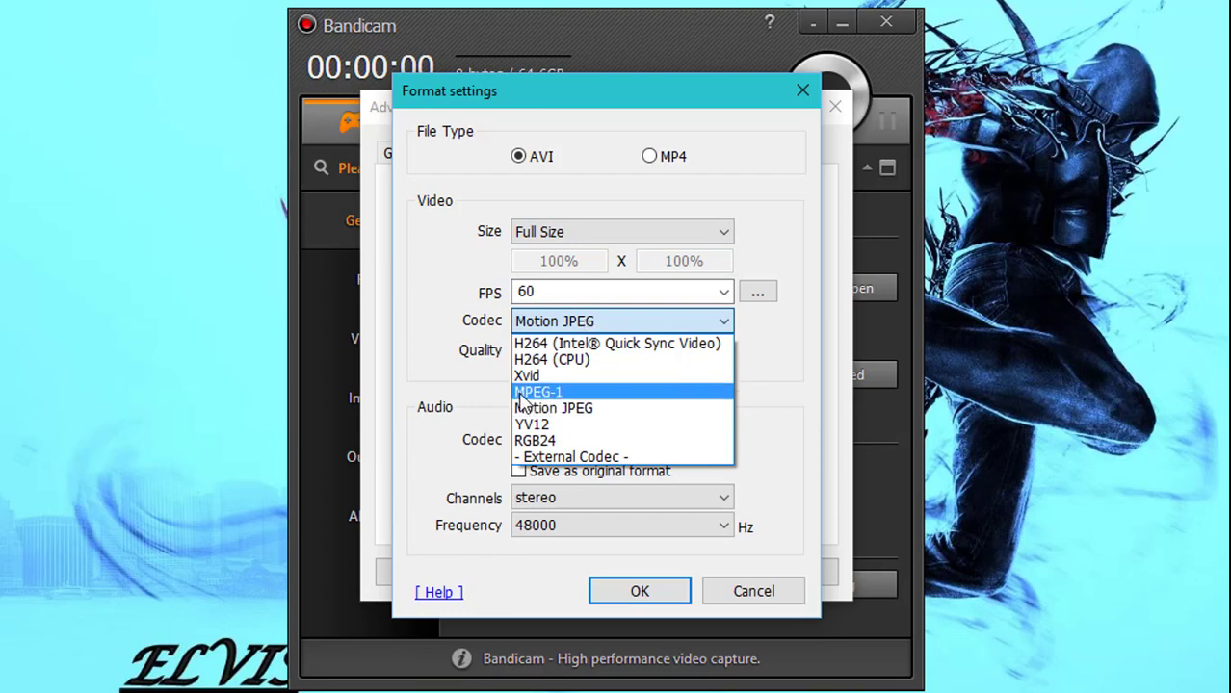
pyautogui.moveTo(553, 409)
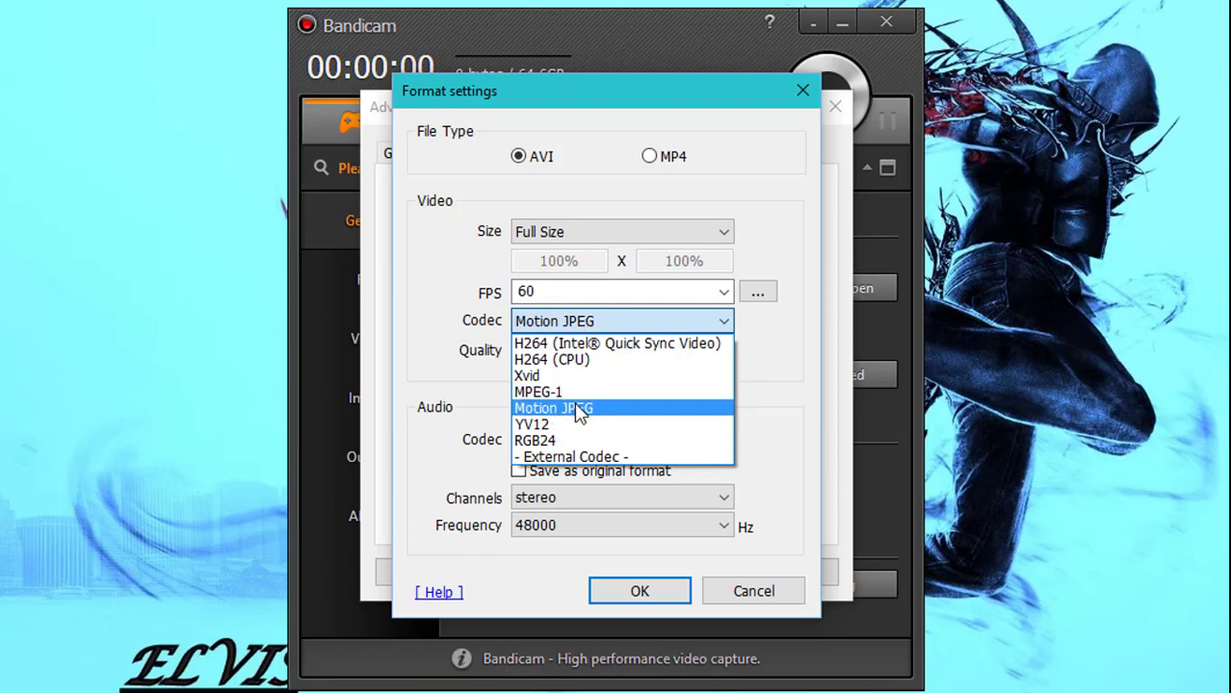
pyautogui.click(554, 409)
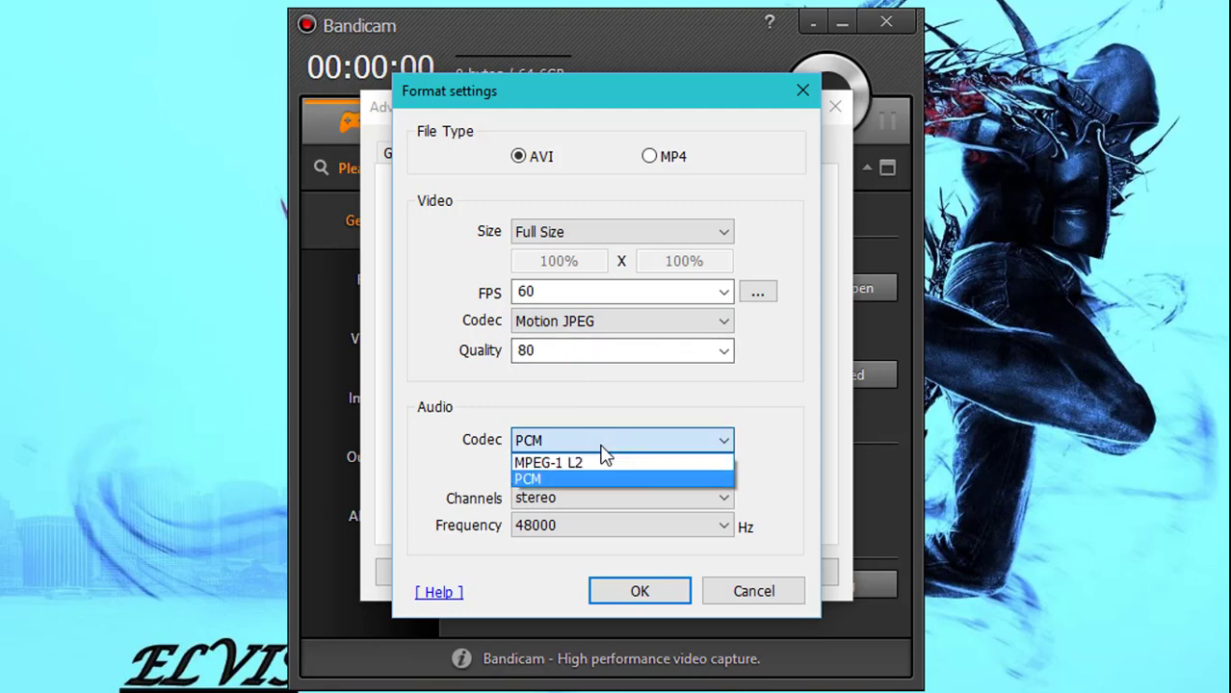
pyautogui.moveTo(648, 451)
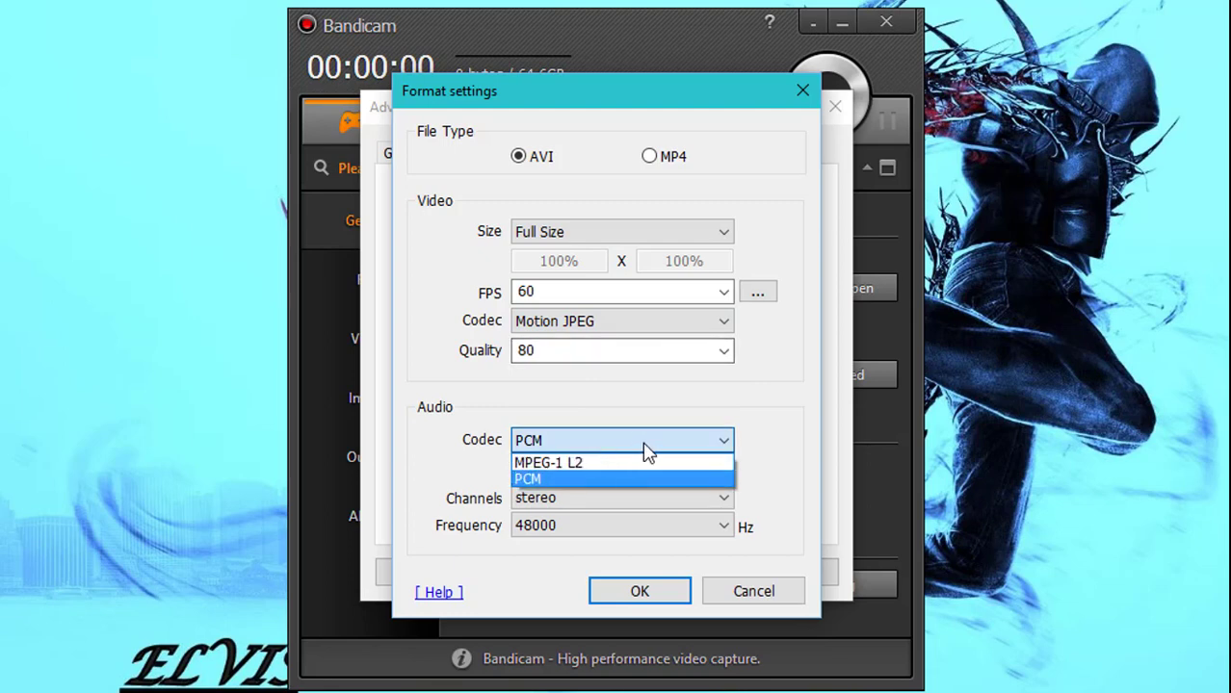
pyautogui.click(528, 478)
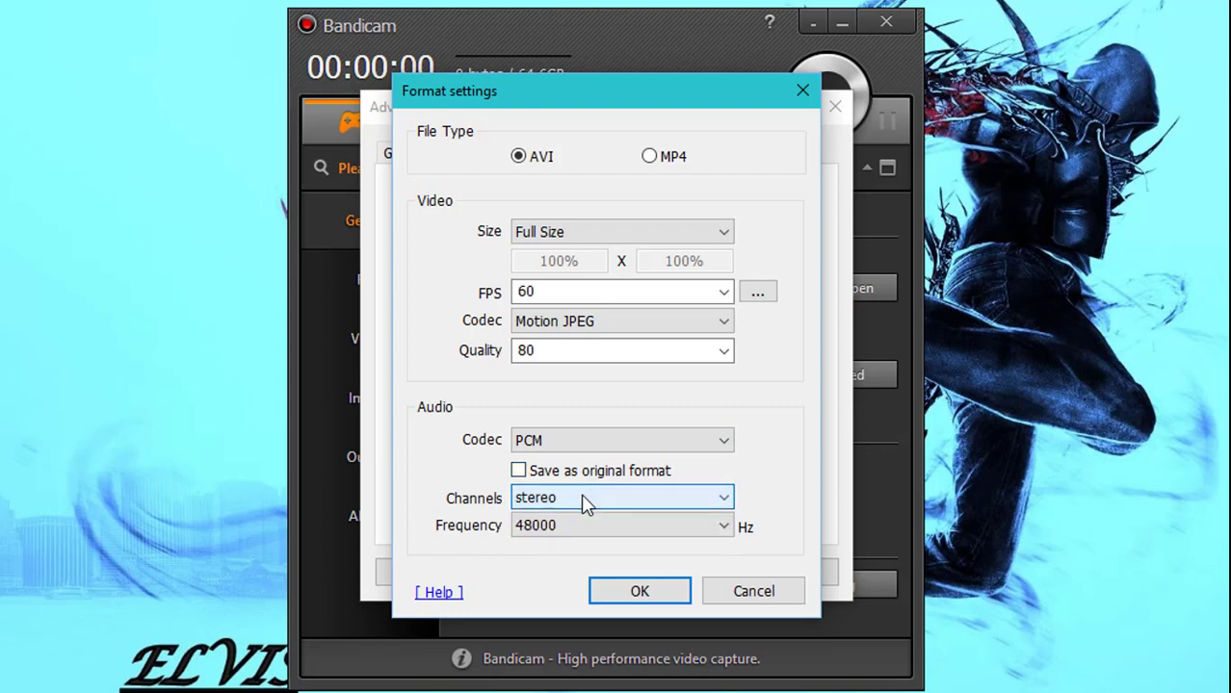
pyautogui.moveTo(592, 526)
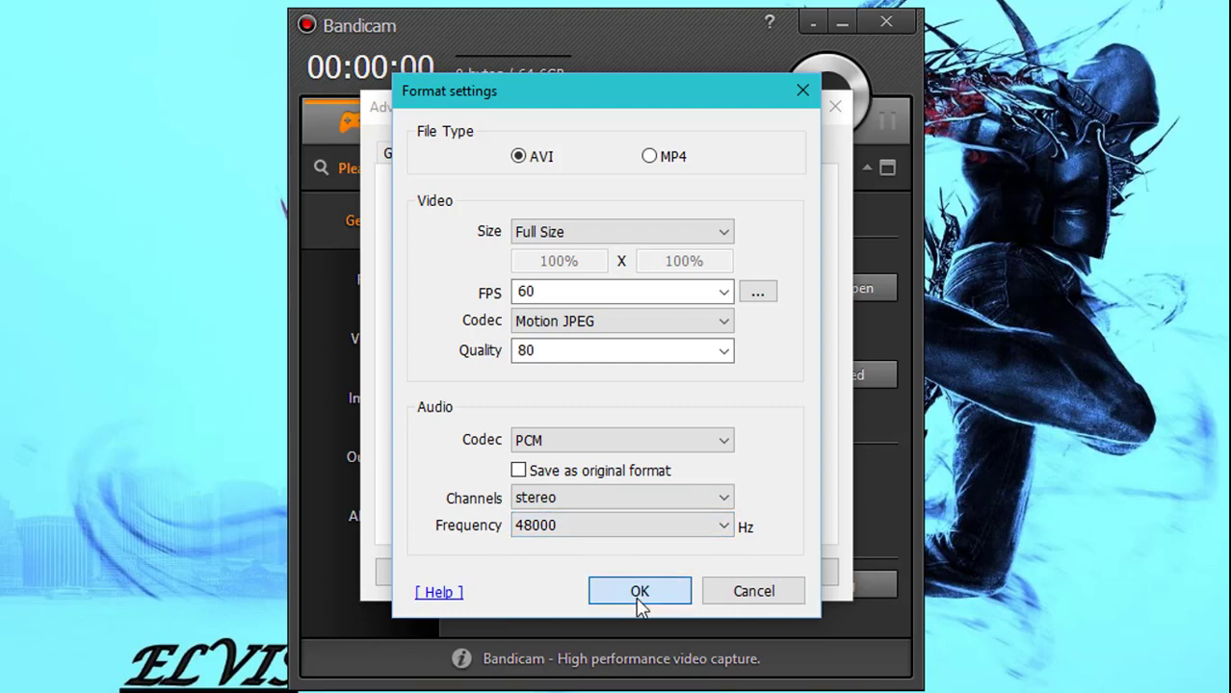
pyautogui.click(639, 591)
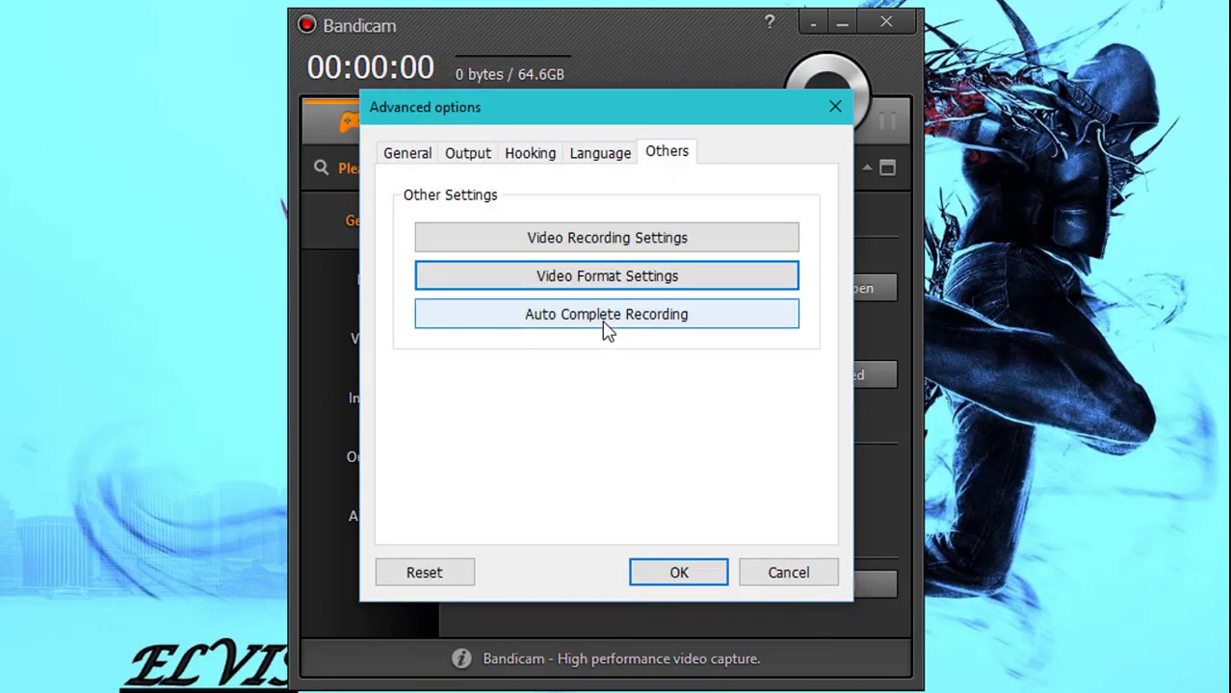
# Leave Auto Complete Recording disabled and confirm the advanced options.
pyautogui.click(607, 314)
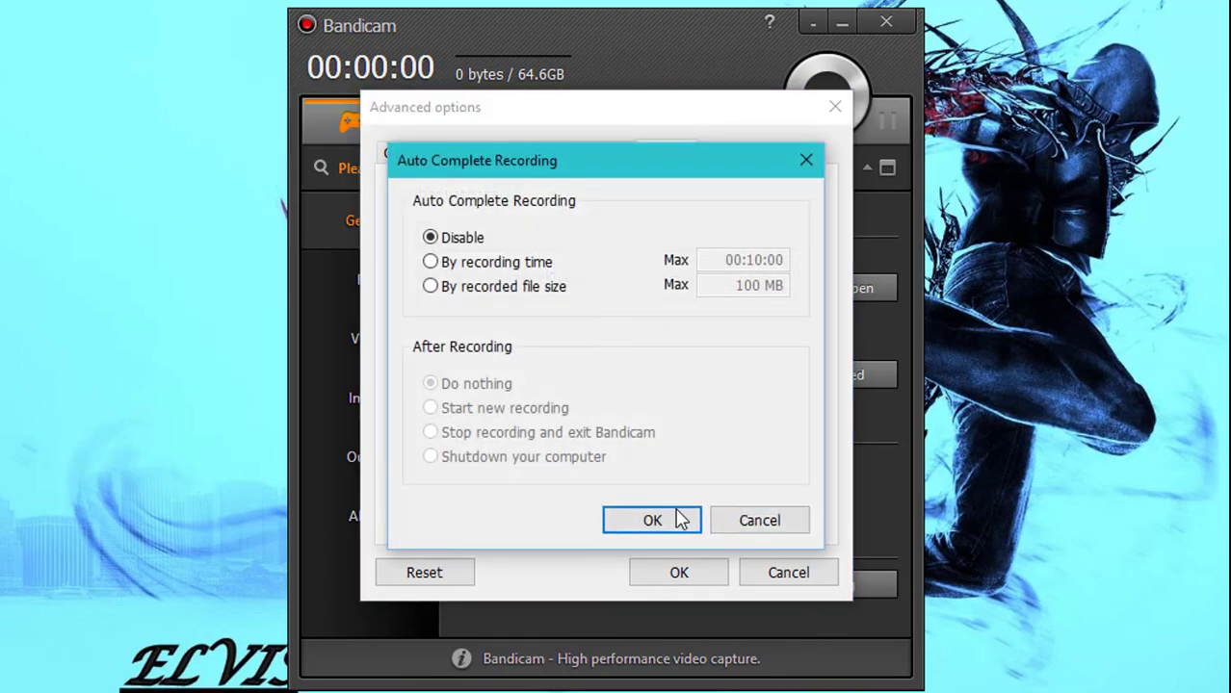
pyautogui.click(651, 521)
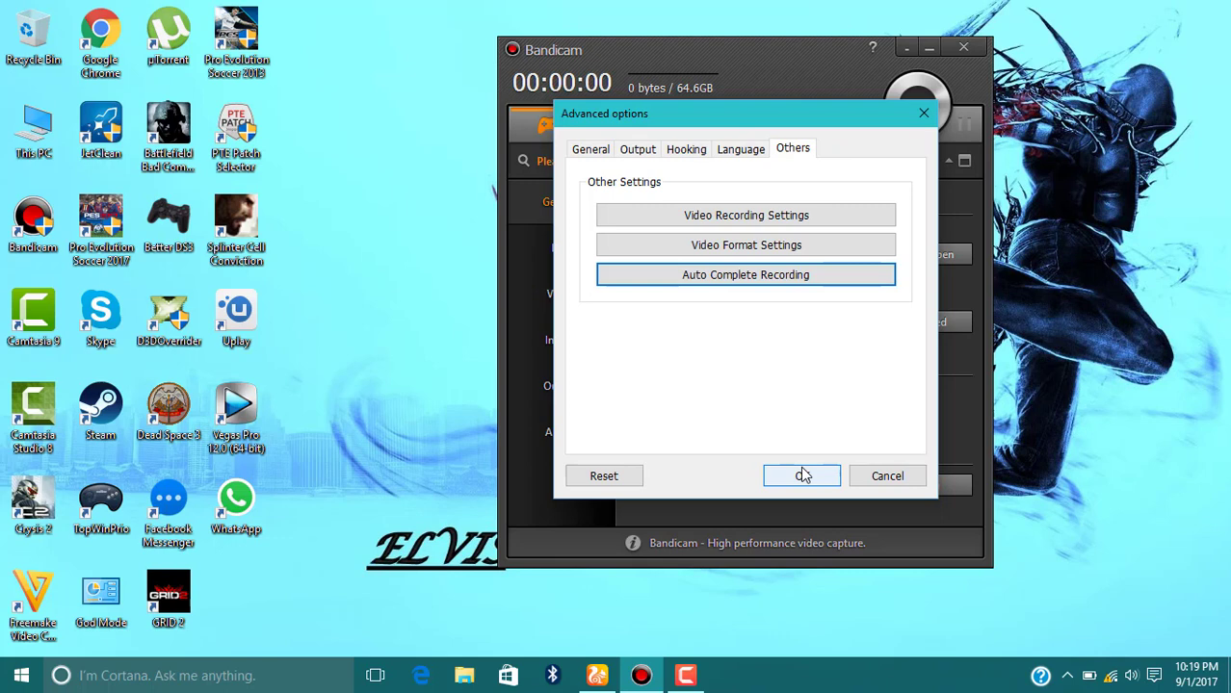
pyautogui.click(801, 476)
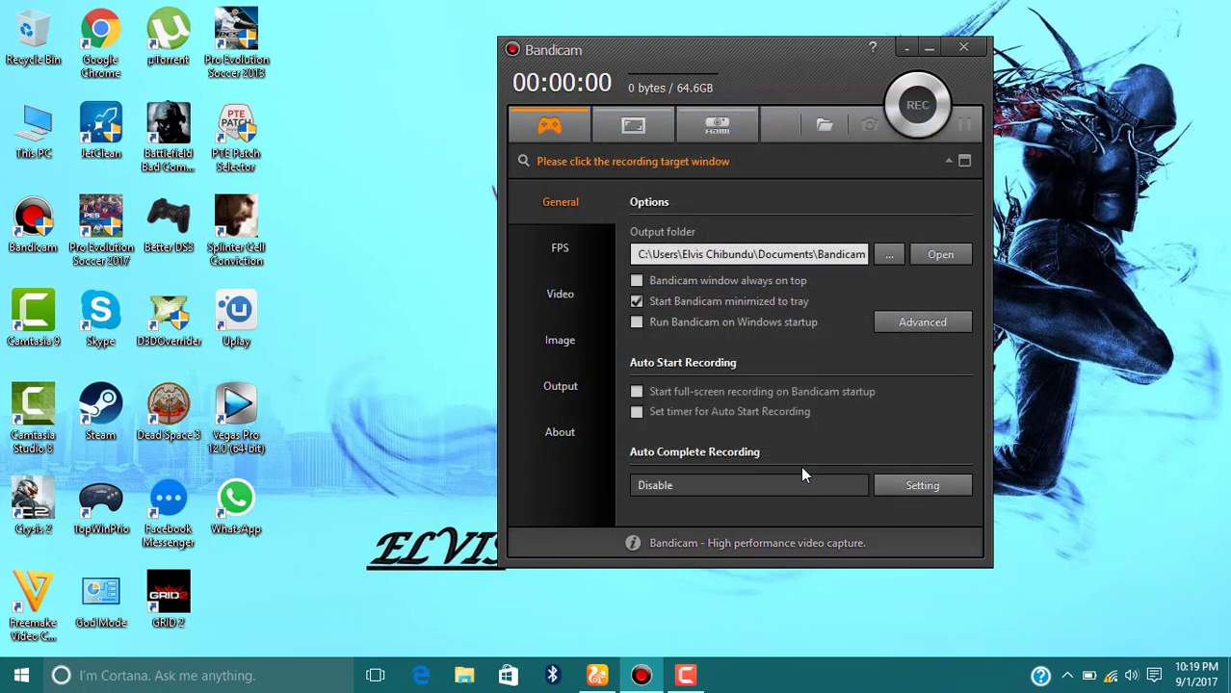
pyautogui.moveTo(582, 246)
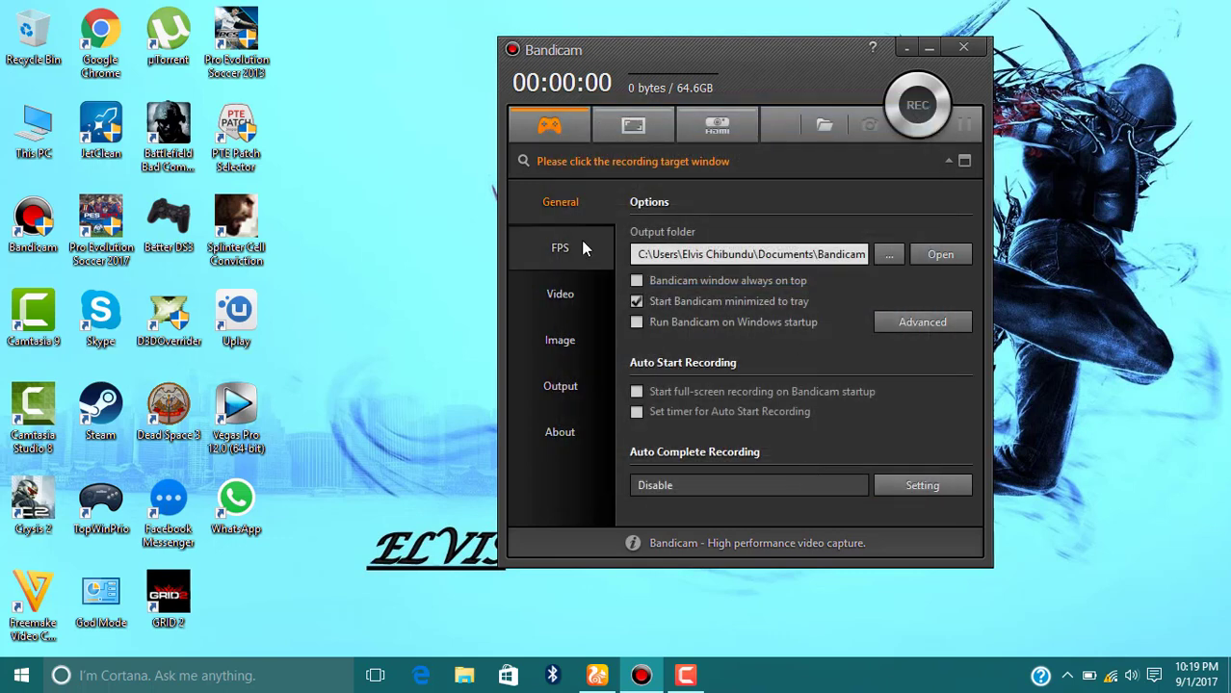